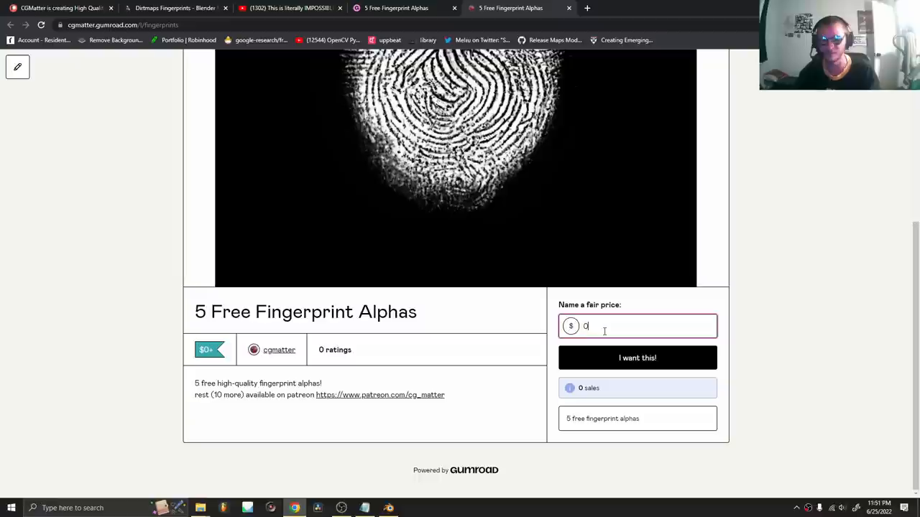
# Scroll the Gumroad page to the fingerprint preview and switch to the Blender window
pyautogui.scroll(-3)
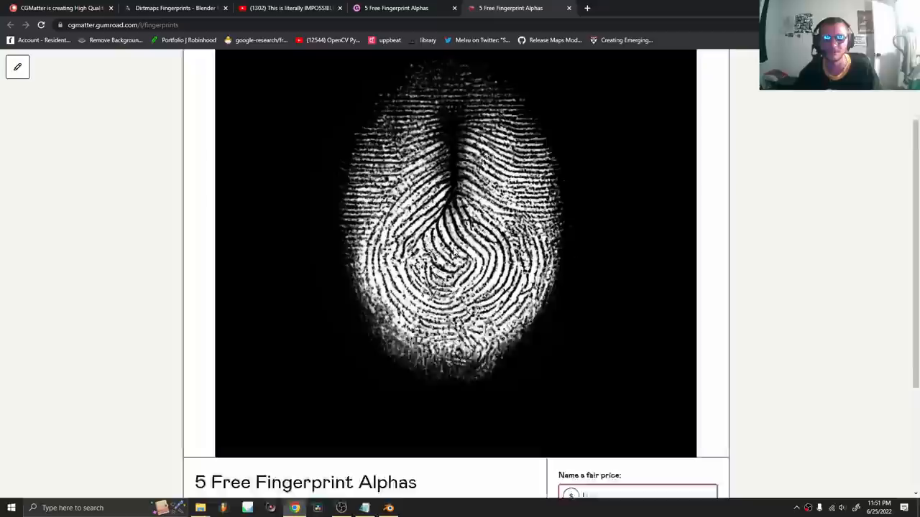
pyautogui.click(388, 508)
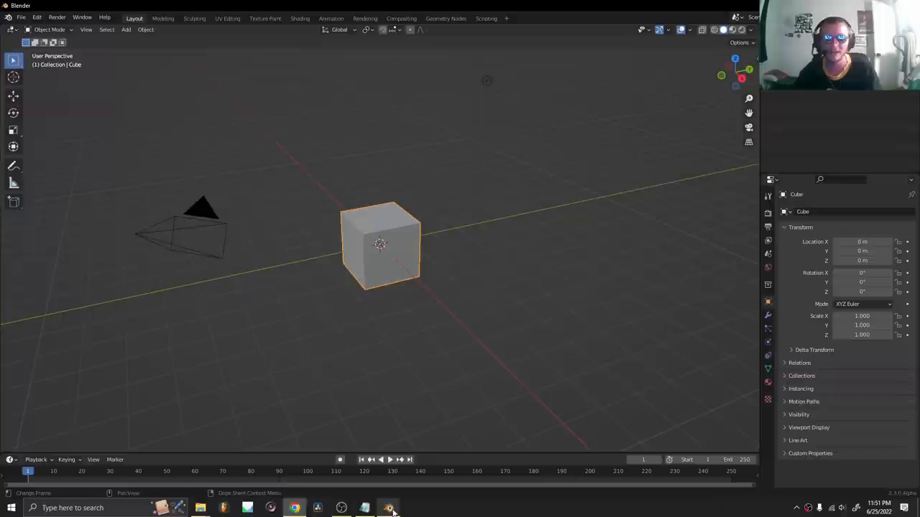
# Switch to the Geometry Nodes workspace for the default cube
pyautogui.click(445, 7)
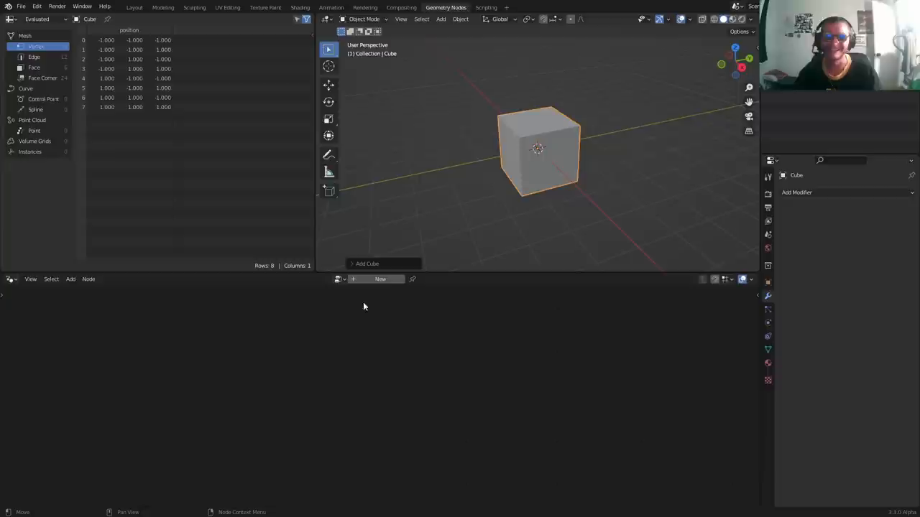
pyautogui.click(380, 278)
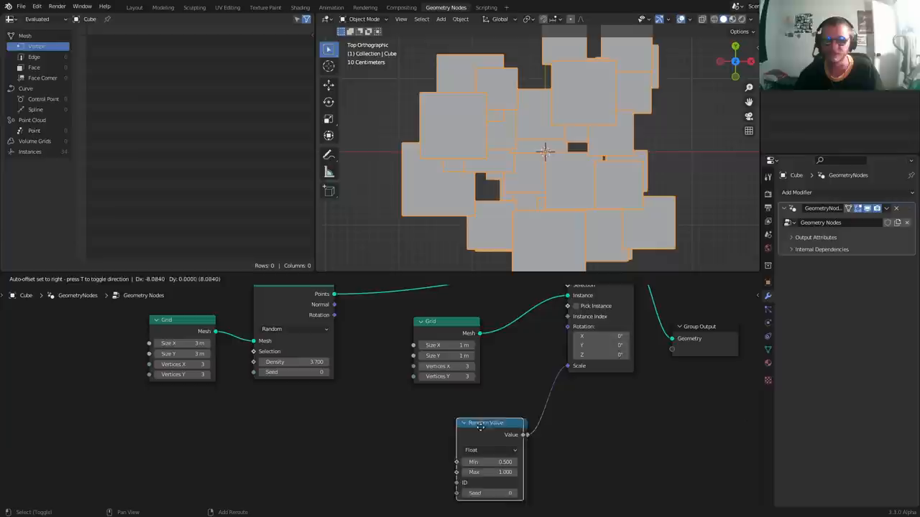
# Search 'co' in the Add Node menu to add a comparison node to the scatter tree
pyautogui.write('co')
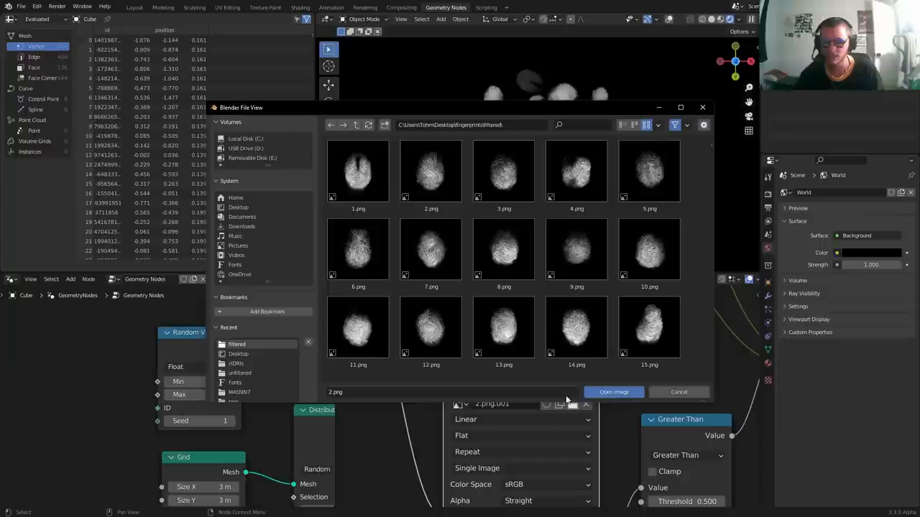
# Load 15.png from the fingerprint folder into the Image Texture node
pyautogui.click(646, 327)
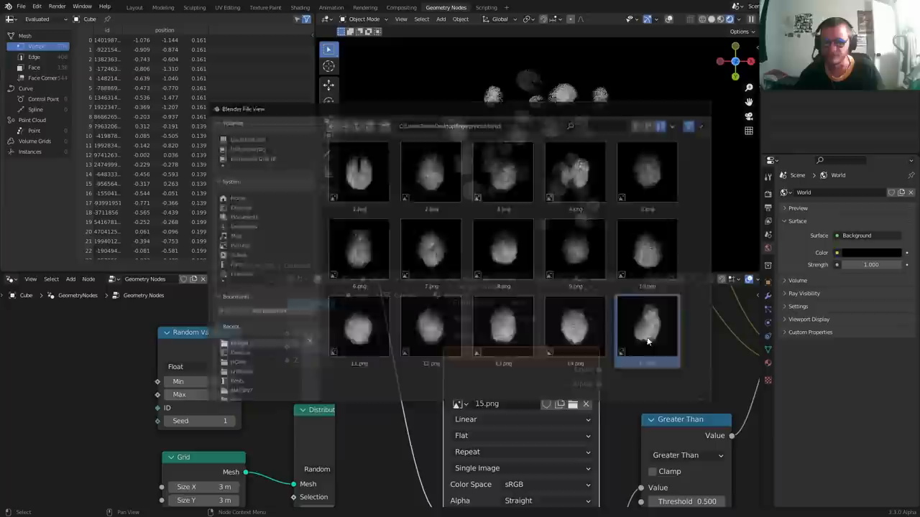
pyautogui.click(646, 327)
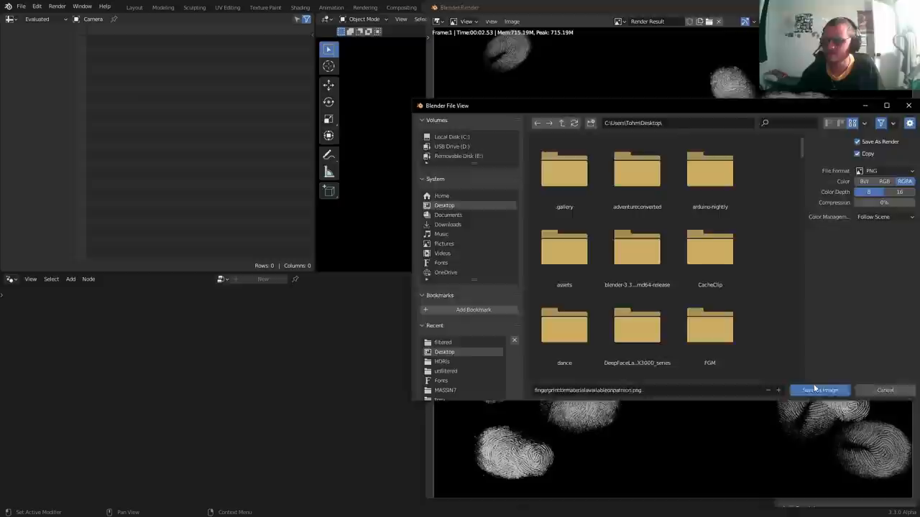
# Save the rendered fingerprint pattern as a PNG on the Desktop
pyautogui.click(819, 391)
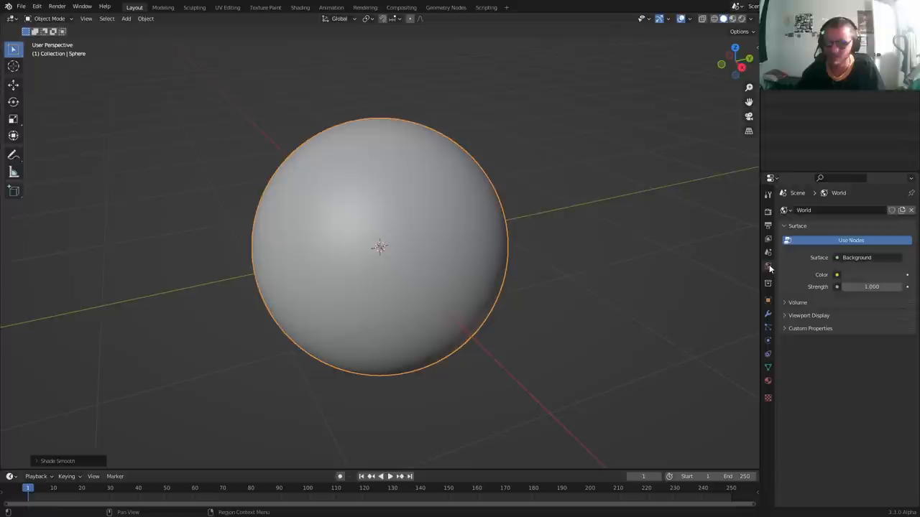
# Light the world with the leadenhall_market HDRI and enable a transparent film background
pyautogui.click(857, 275)
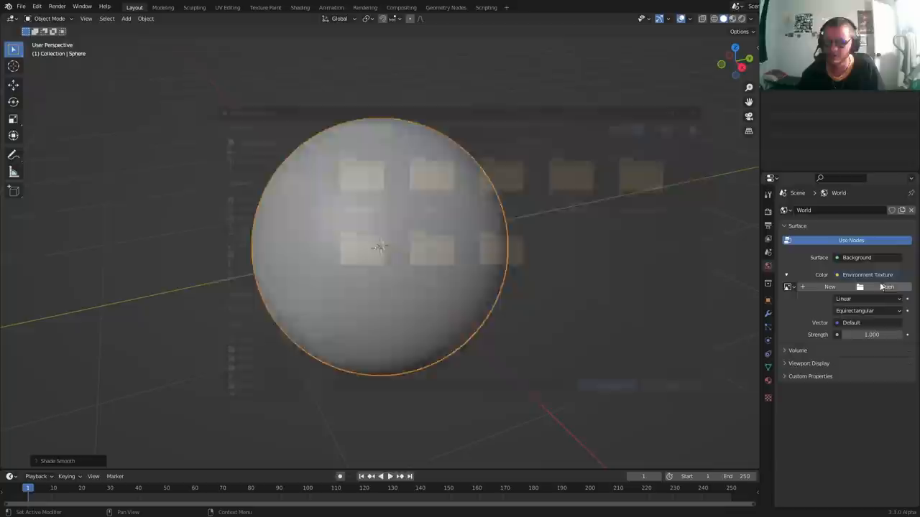
pyautogui.click(886, 287)
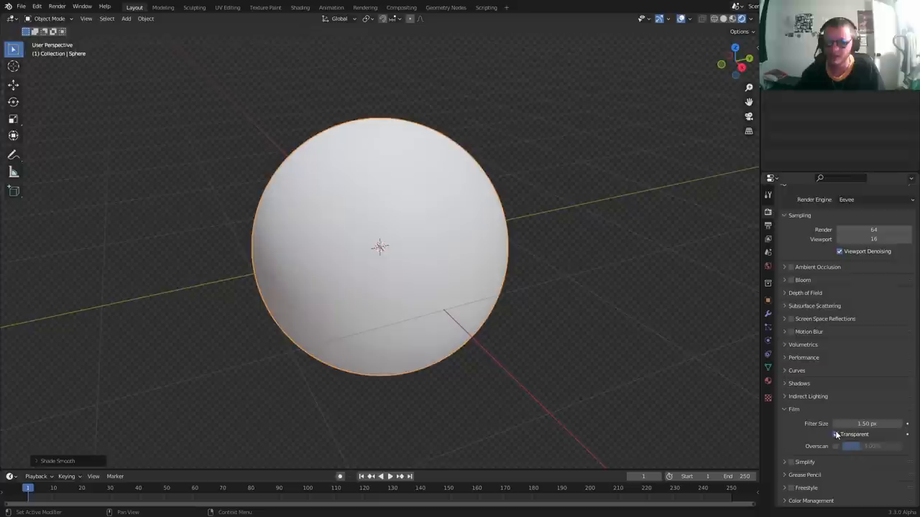
pyautogui.click(301, 7)
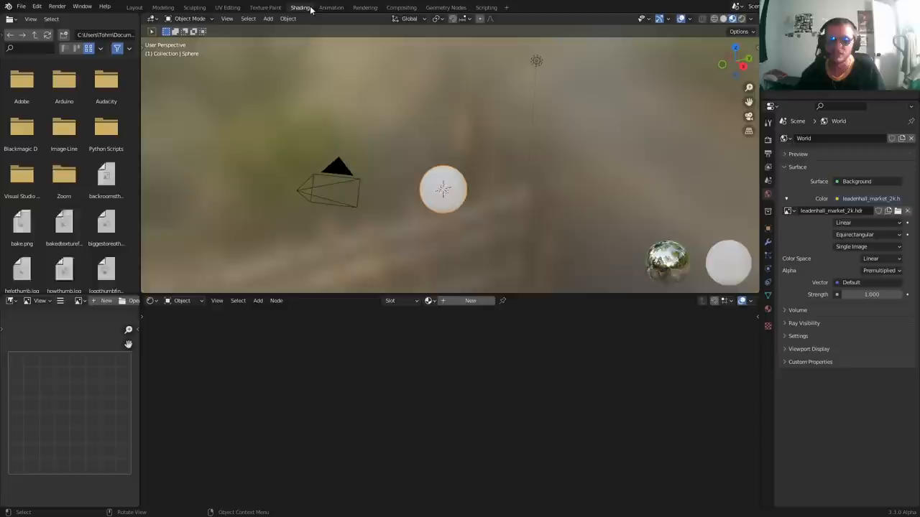